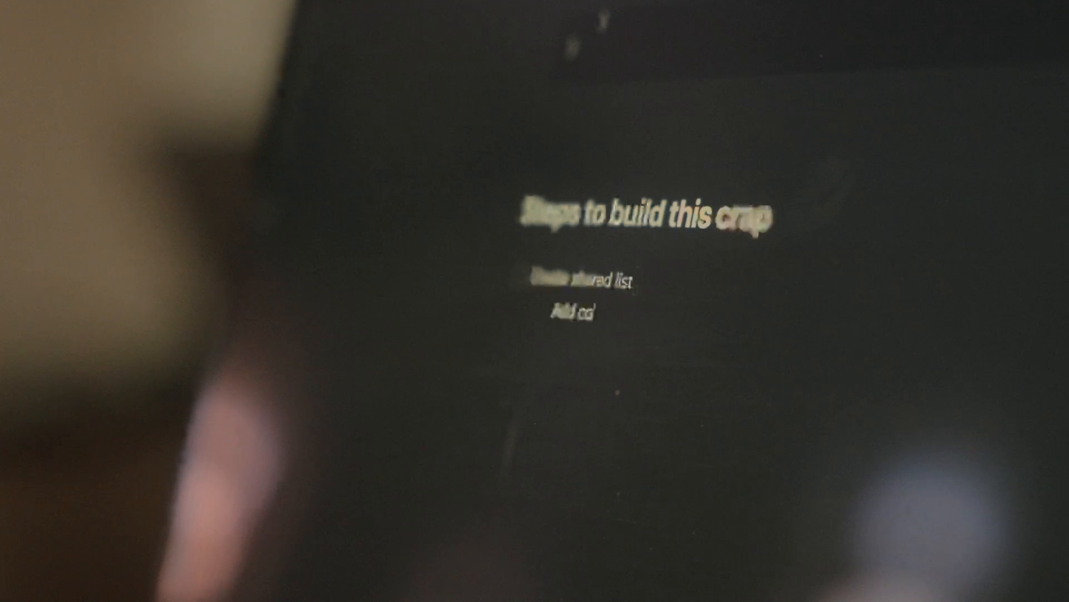
pyautogui.write('collaborators')
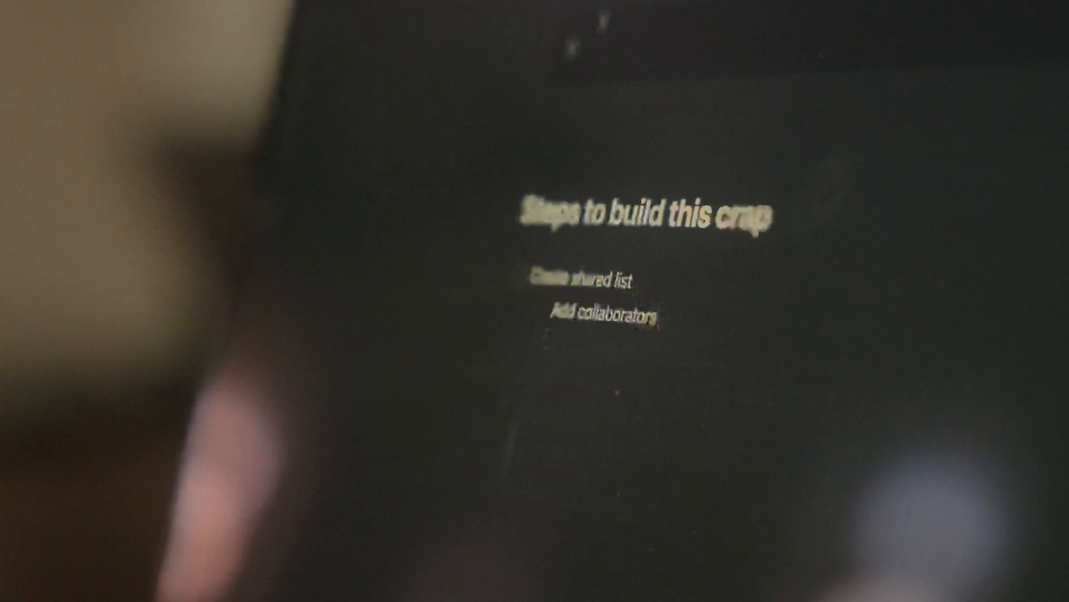
pyautogui.write('Get list of all friends so the user')
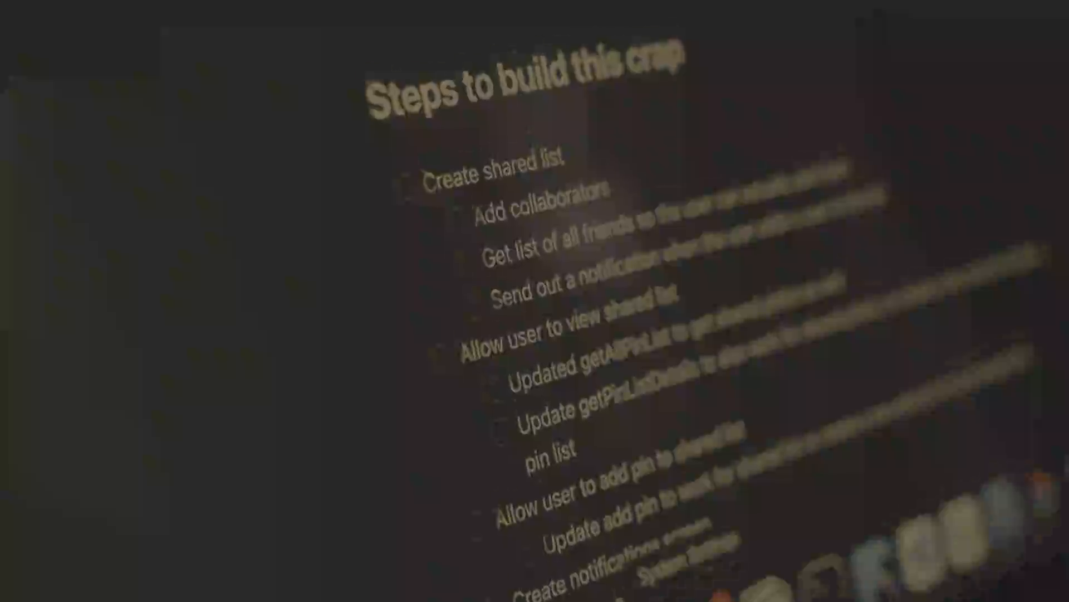
pyautogui.scroll(-3)
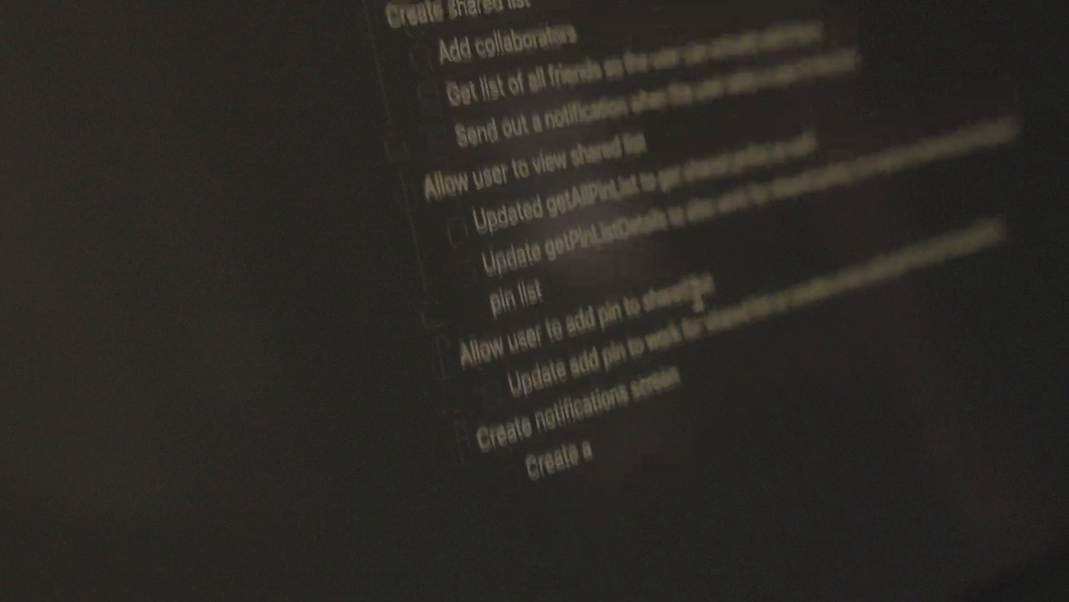